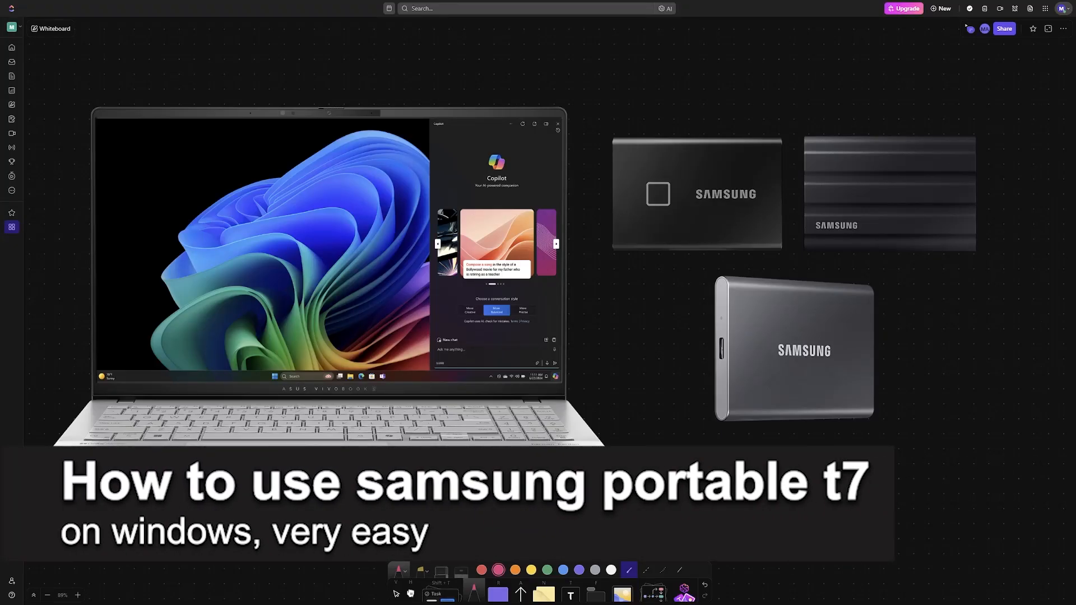
mouse_move(703, 116)
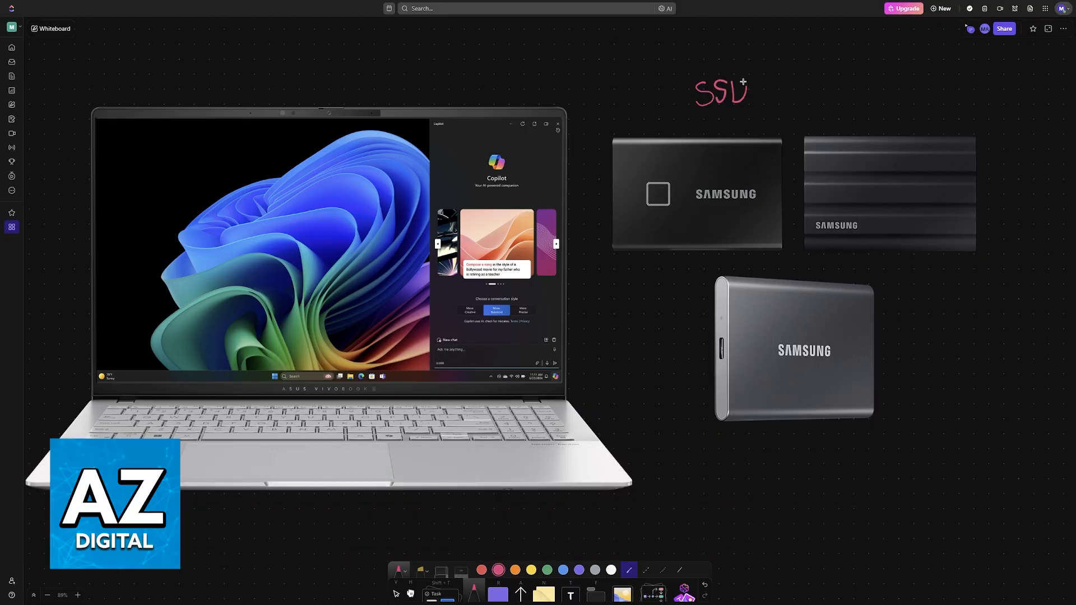
text(DT7)
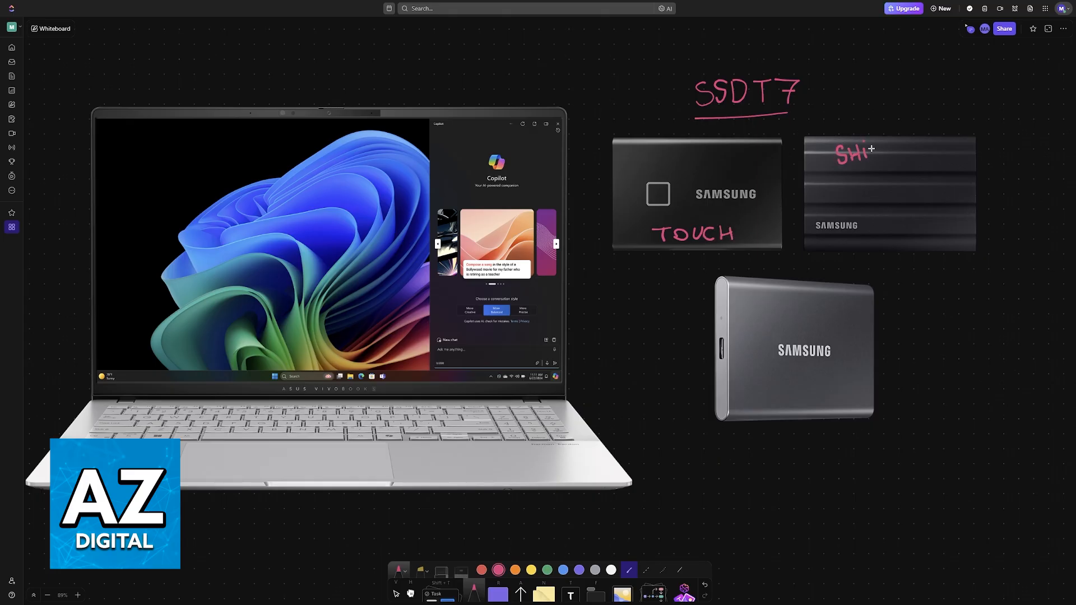
text(ELD)
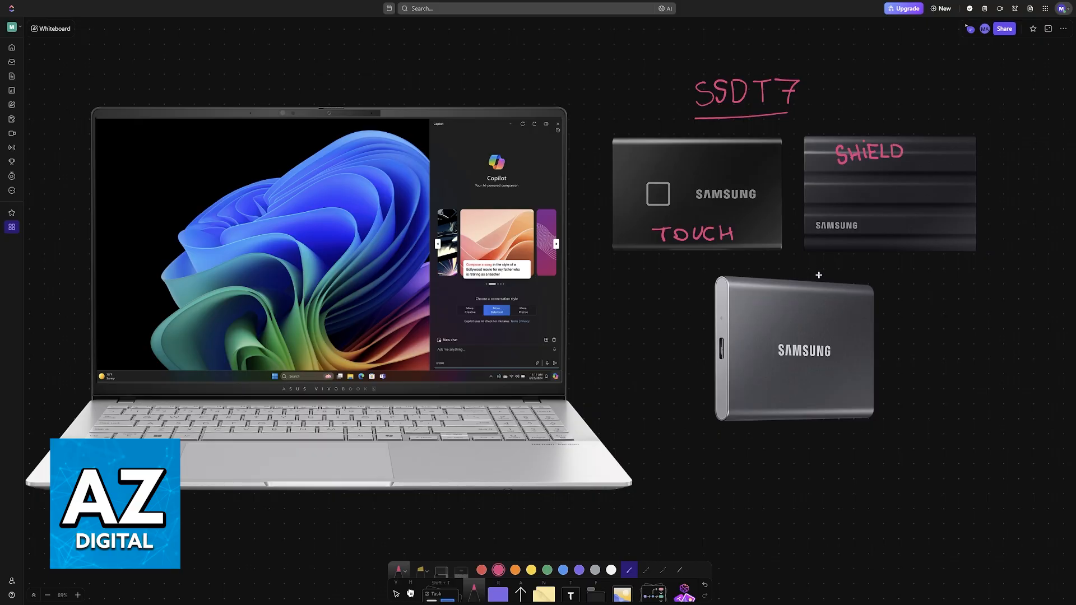
mouse_move(790, 401)
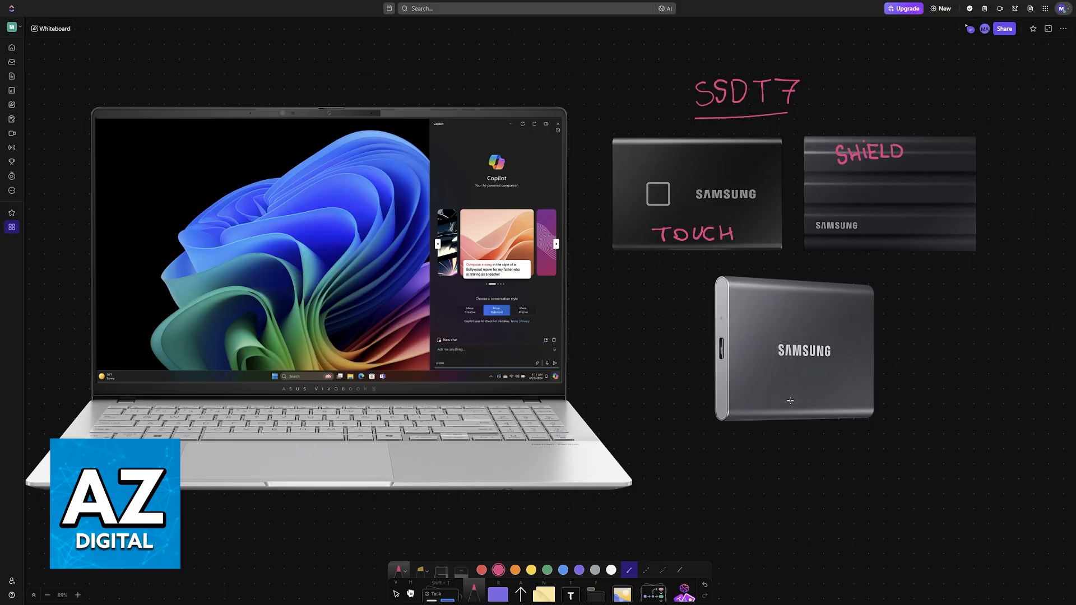
mouse_move(711, 373)
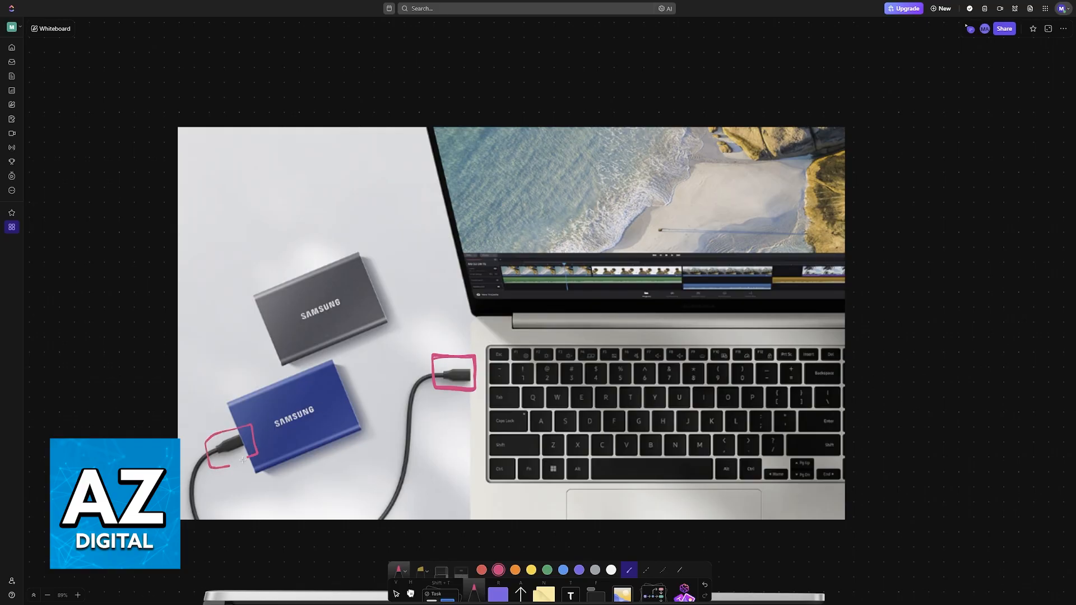
scroll(down, 3)
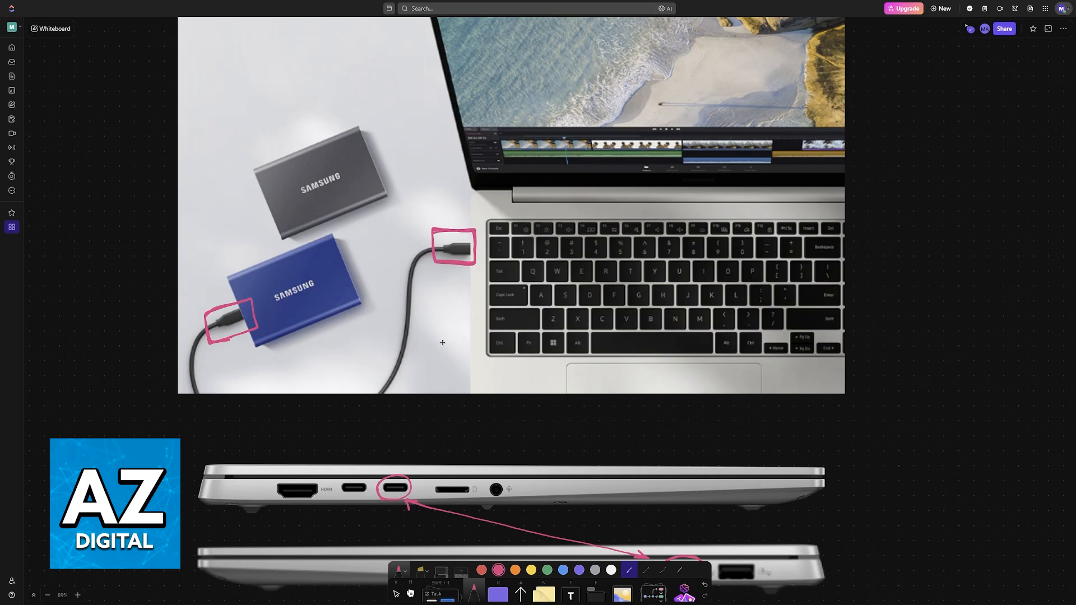
scroll(down, 3)
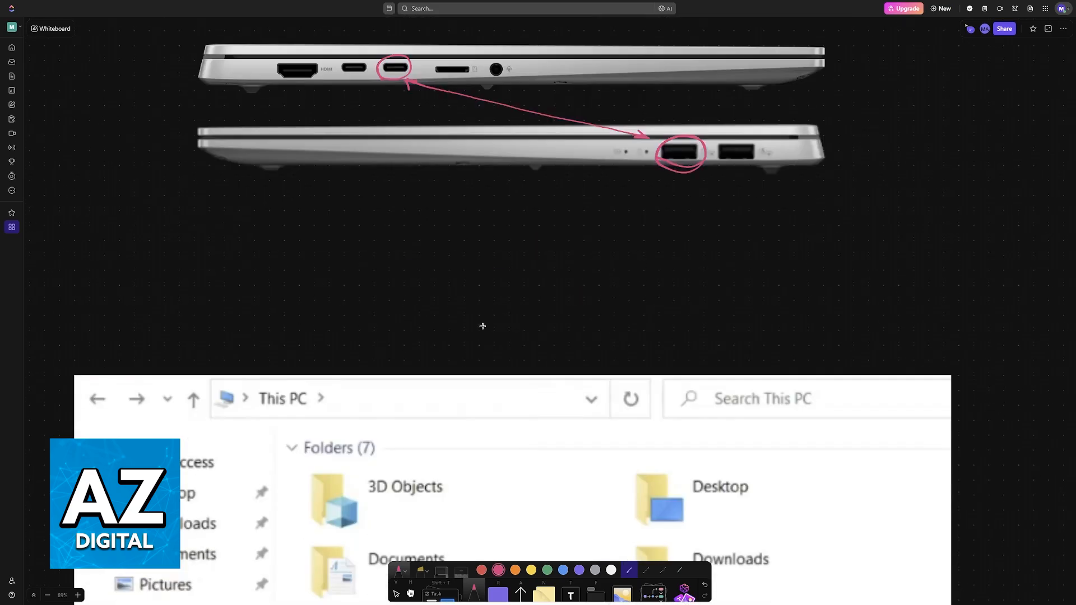